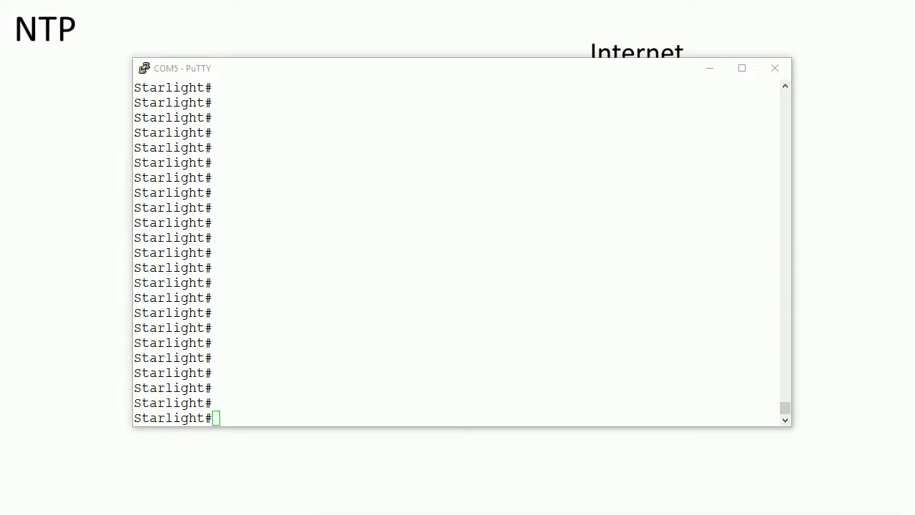
pyautogui.moveTo(283, 467)
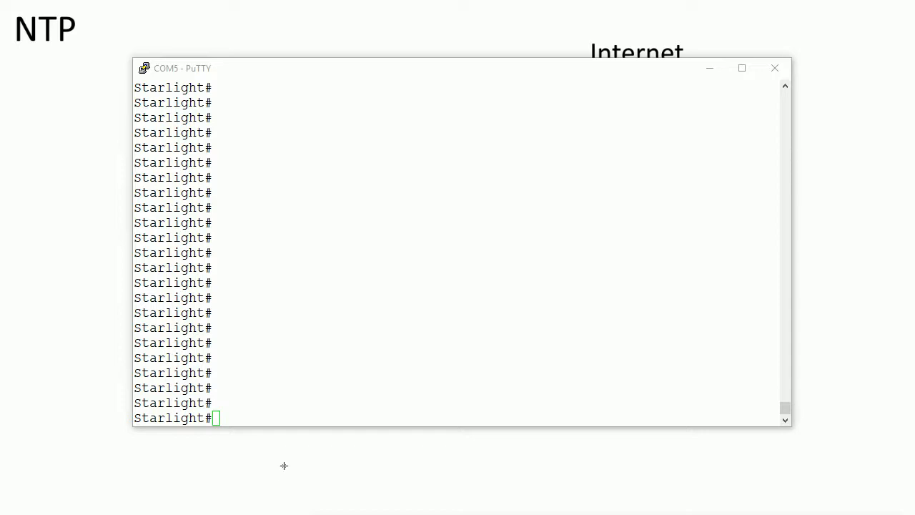
pyautogui.moveTo(289, 418)
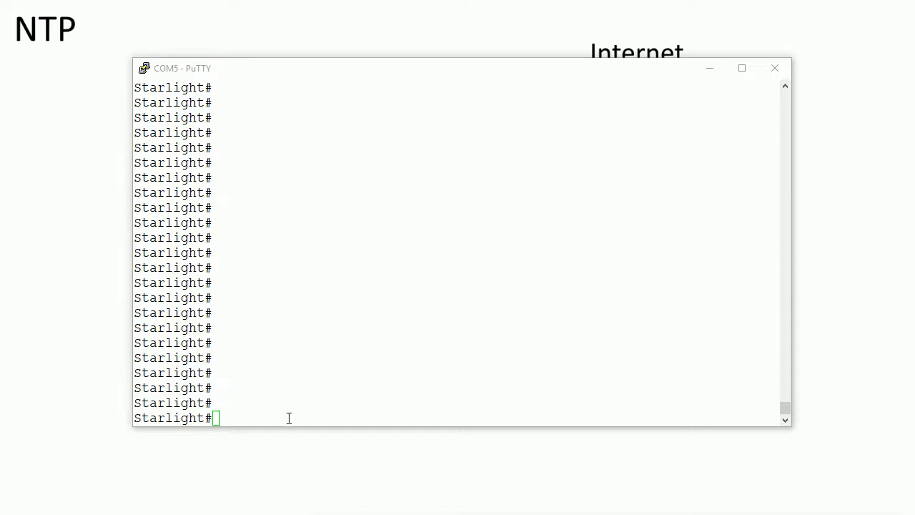
pyautogui.moveTo(271, 397)
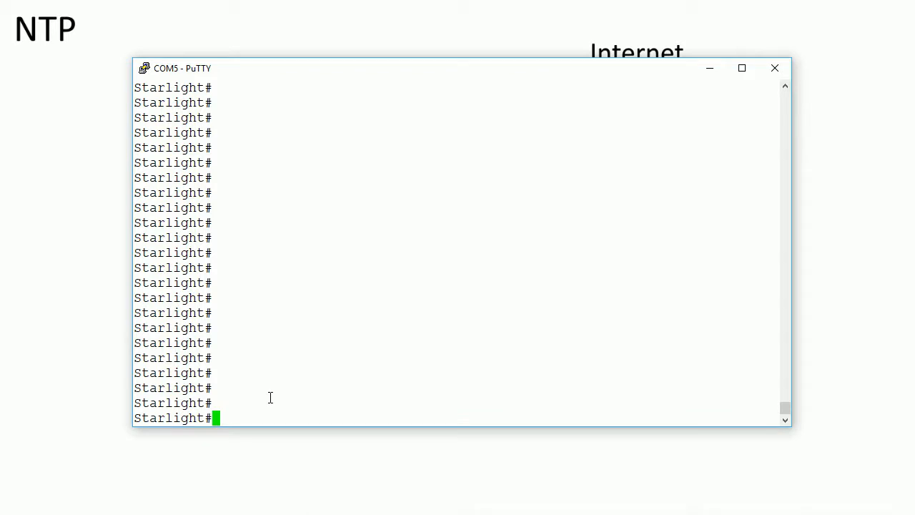
# Step: Enter config mode and set the clock timezone to CST -6 after checking the timezone options
pyautogui.write('conf t')
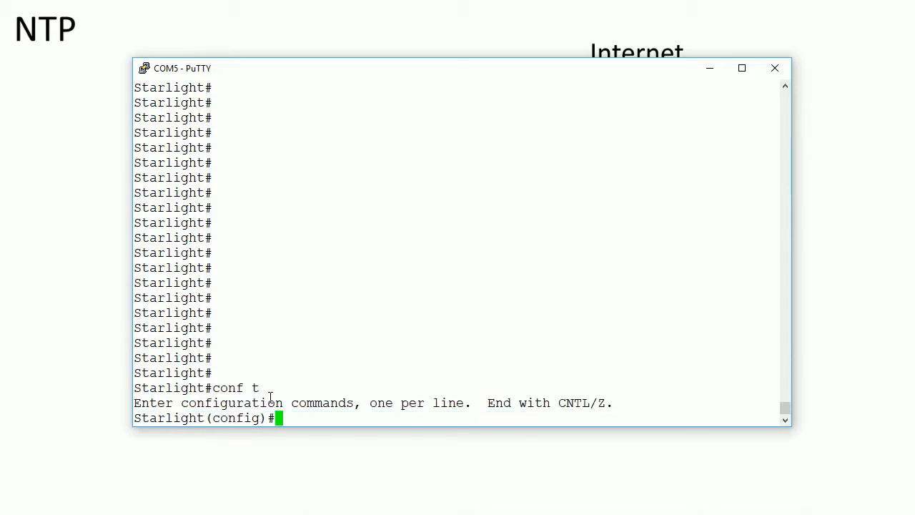
pyautogui.write('clock')
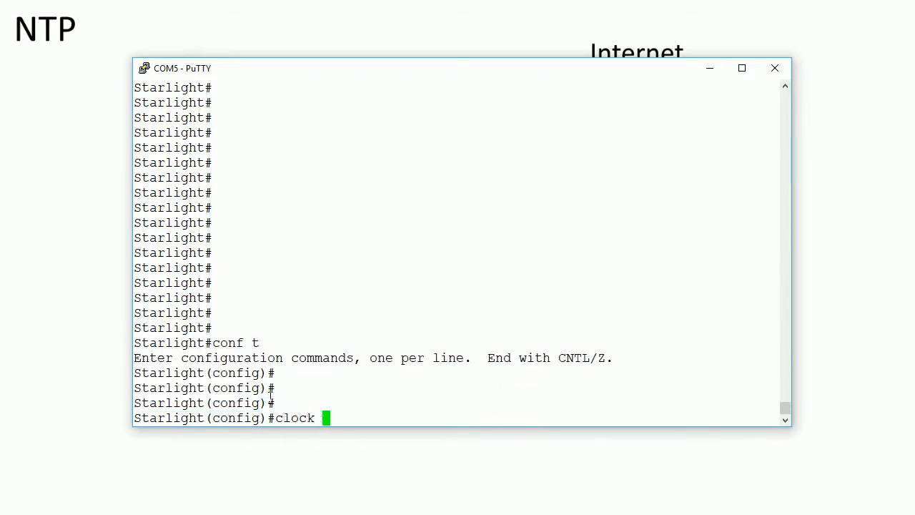
pyautogui.write('timezone')
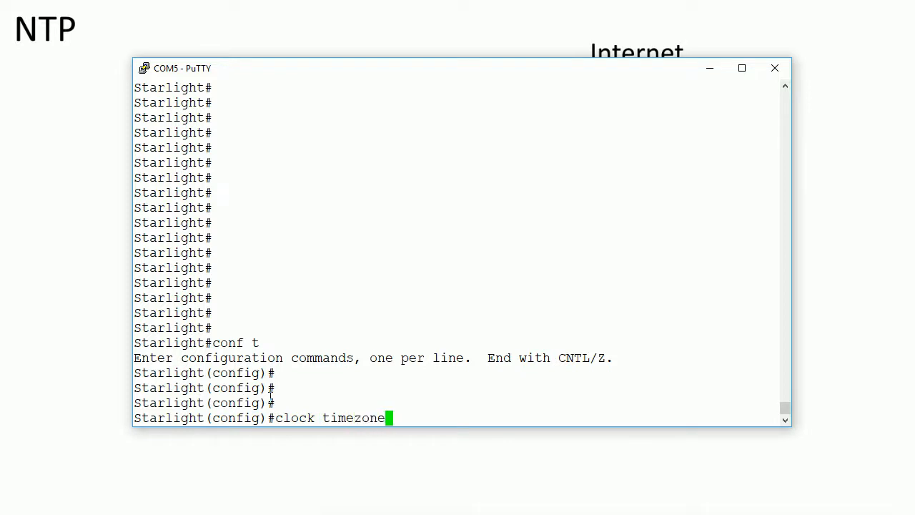
pyautogui.write('?')
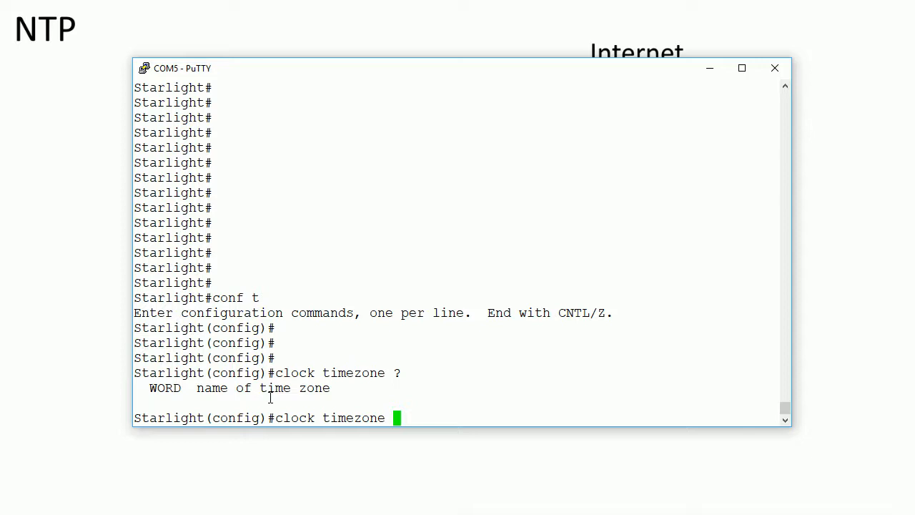
pyautogui.write('CST')
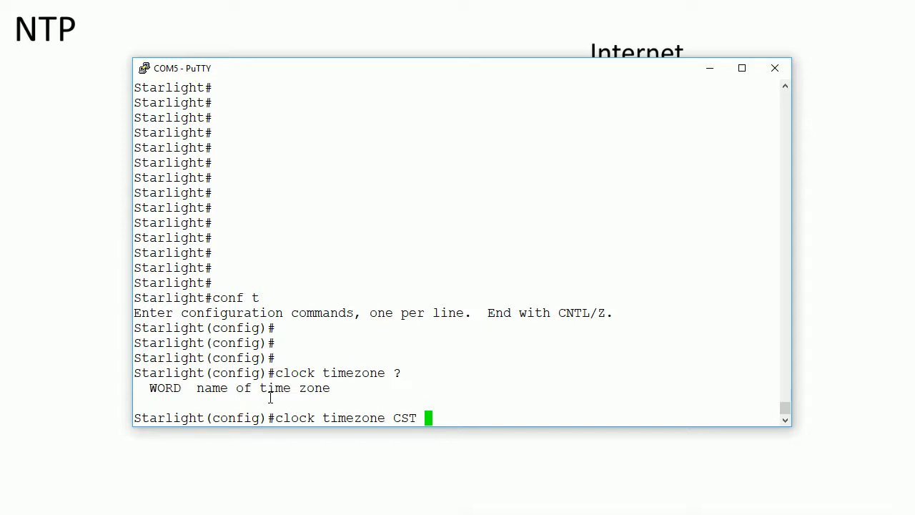
pyautogui.write('-6')
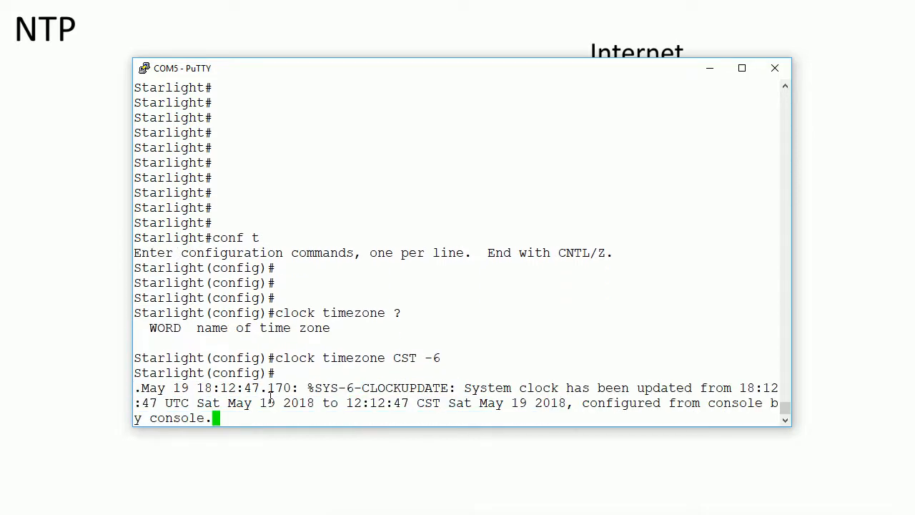
# Step: Configure clock summer-time CDT recurring so the router follows daylight saving time
pyautogui.write('clock su')
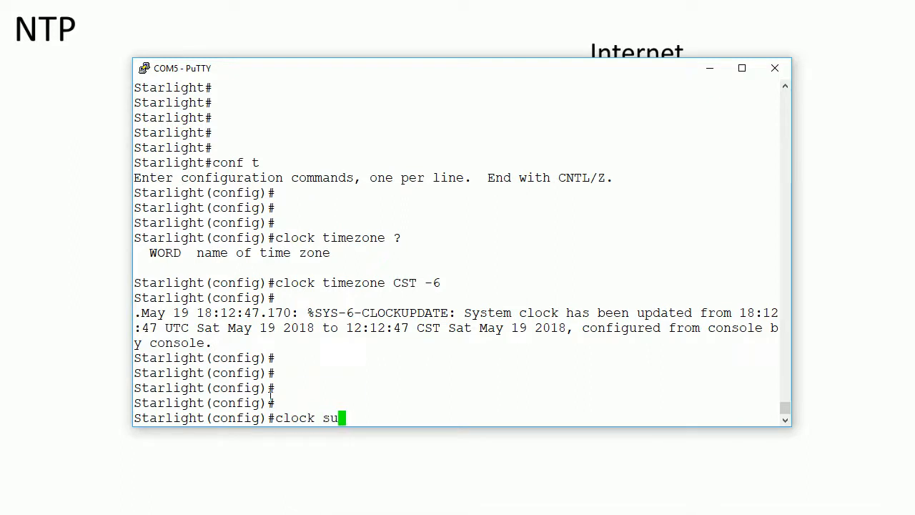
pyautogui.write('mmer-time C')
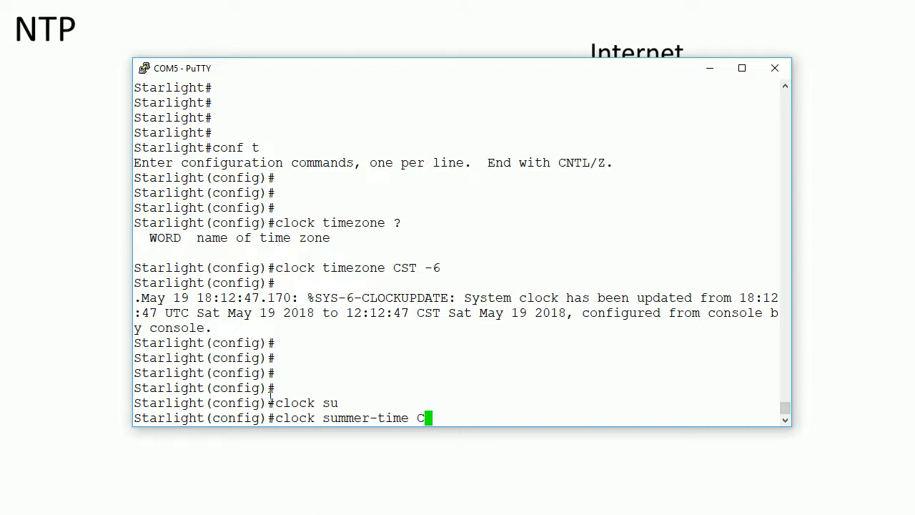
pyautogui.press('Backspace')
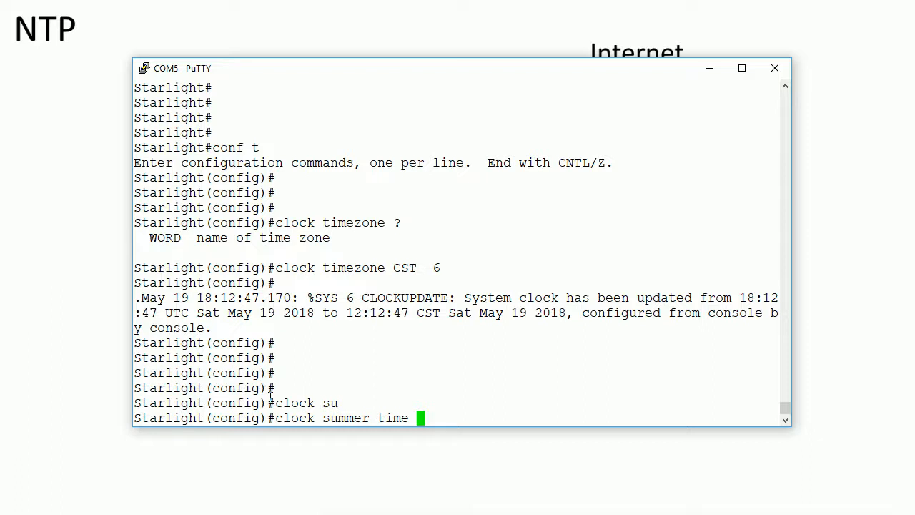
pyautogui.write('CDT')
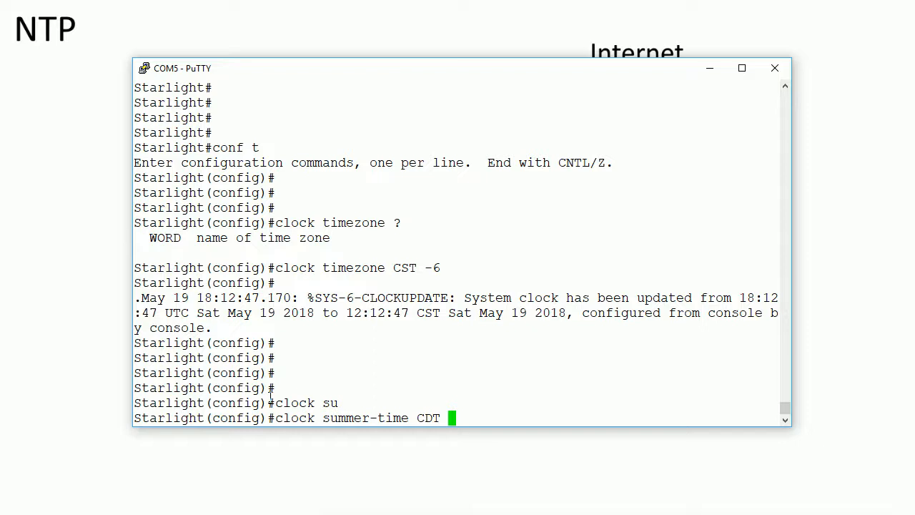
pyautogui.write('recurring')
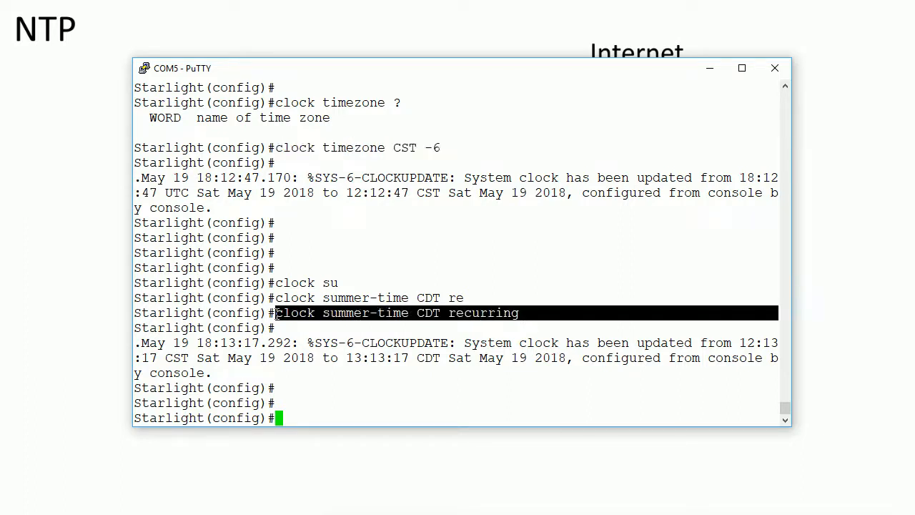
pyautogui.moveTo(375, 320)
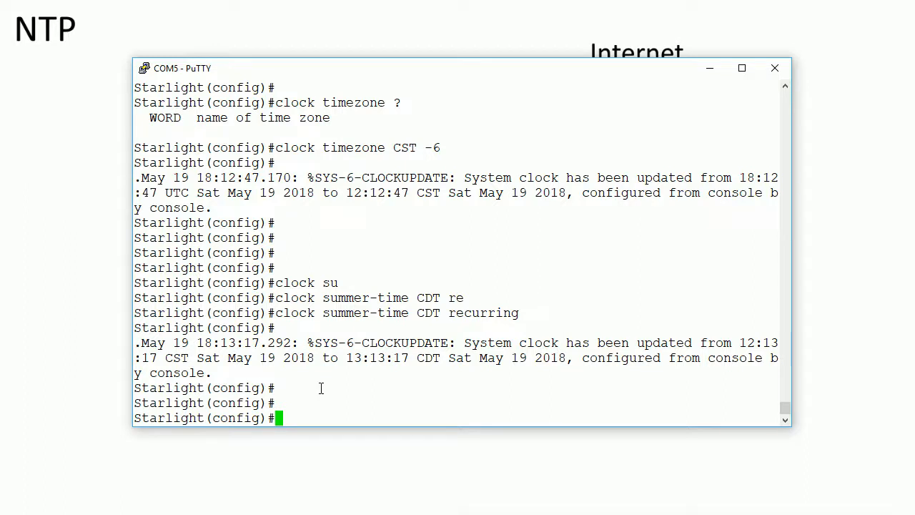
# Step: Exit config mode and check the clock set syntax from privileged EXEC mode
pyautogui.write('clock set')
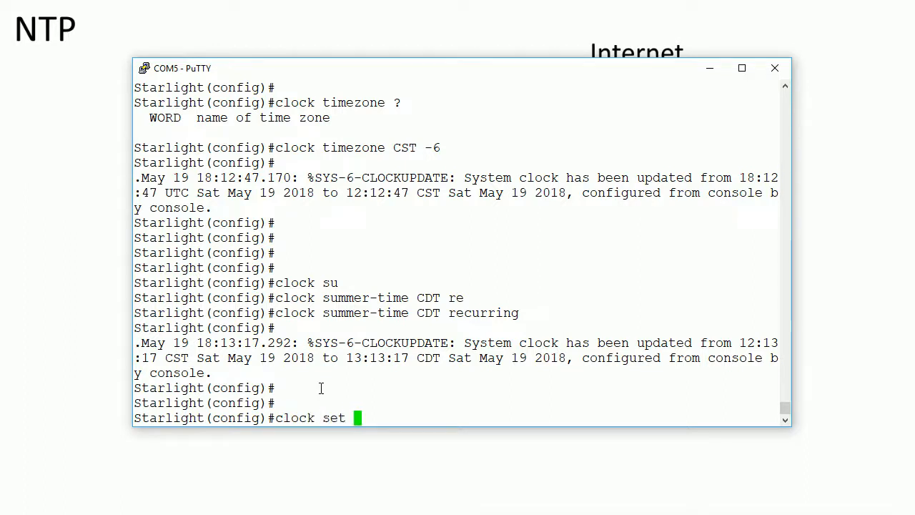
pyautogui.write('?')
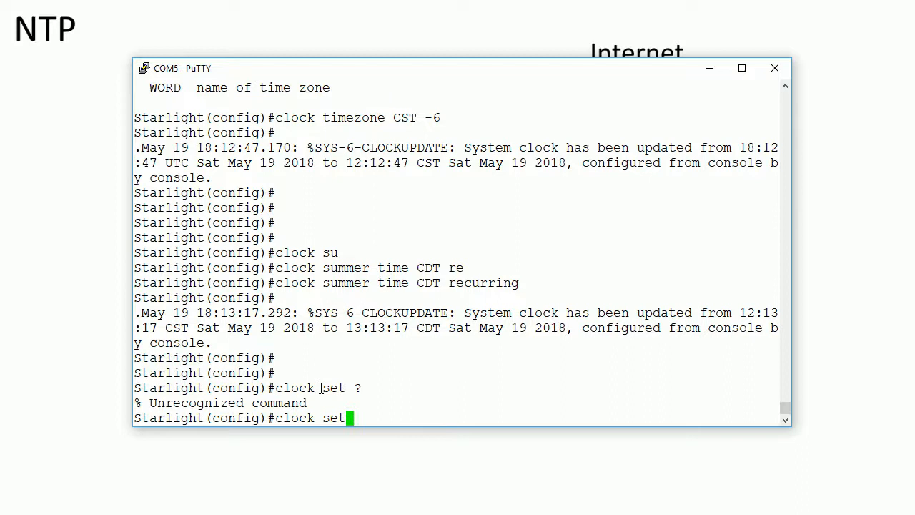
pyautogui.write('exit')
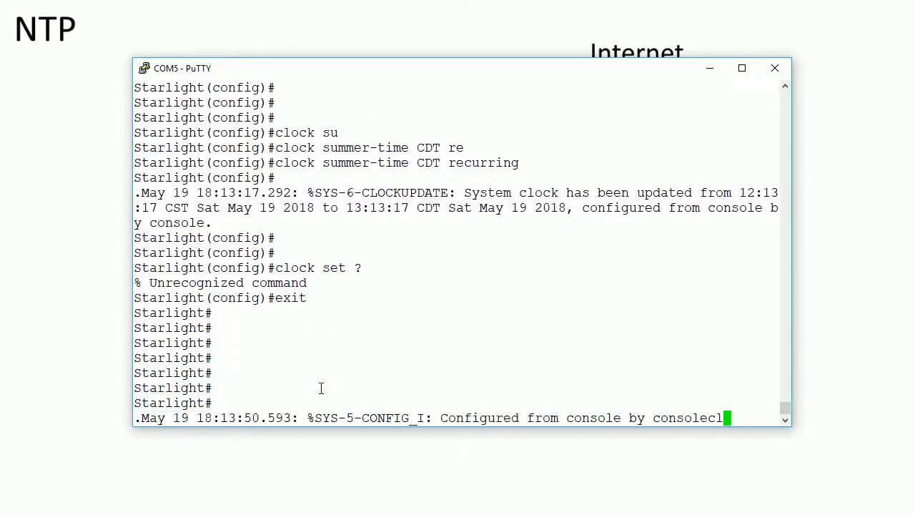
pyautogui.write('clock')
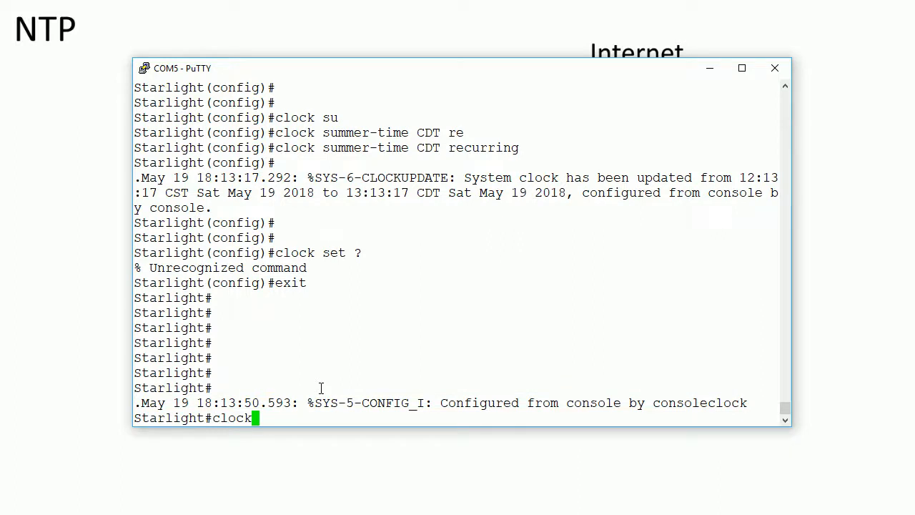
pyautogui.write('set')
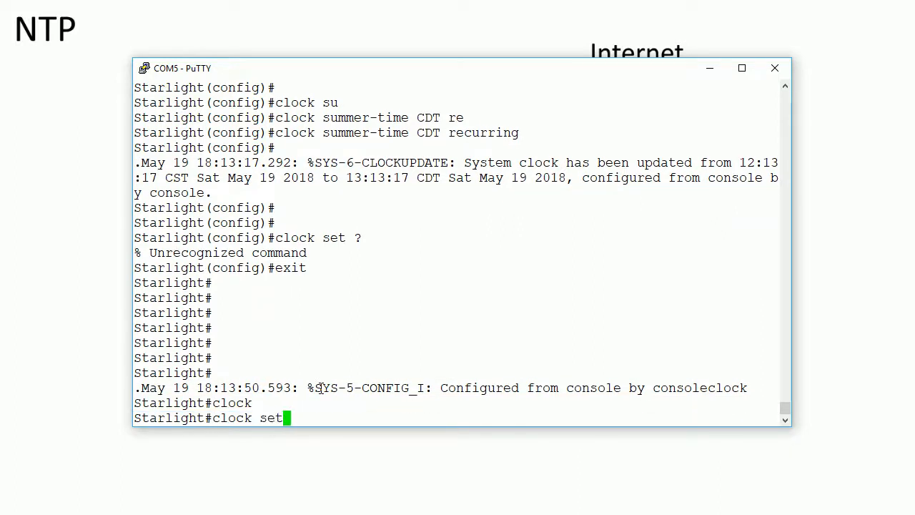
pyautogui.write('?')
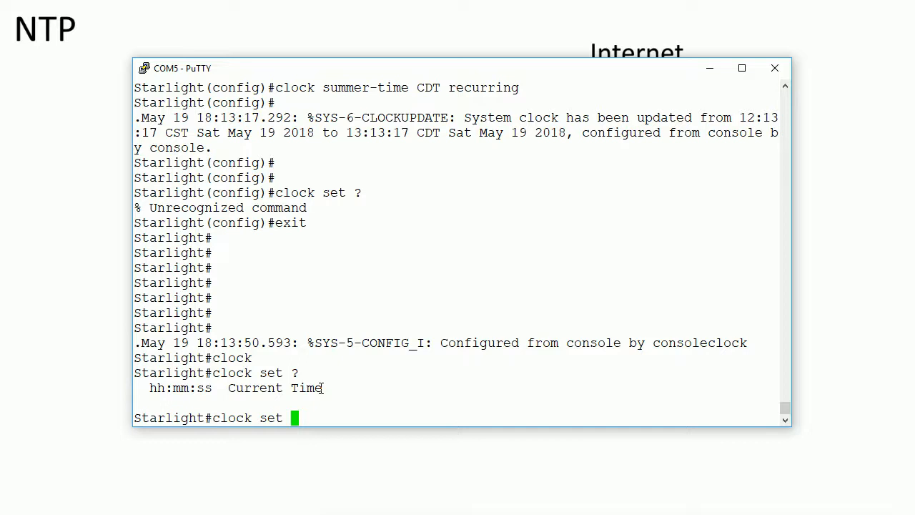
# Step: Set the router clock to 13:14:00 on 19 May 2018
pyautogui.write('13:')
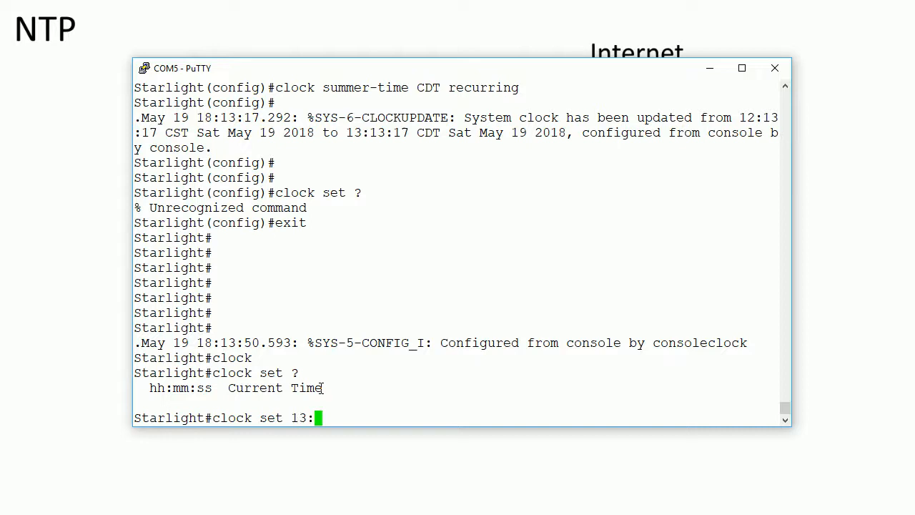
pyautogui.write('14')
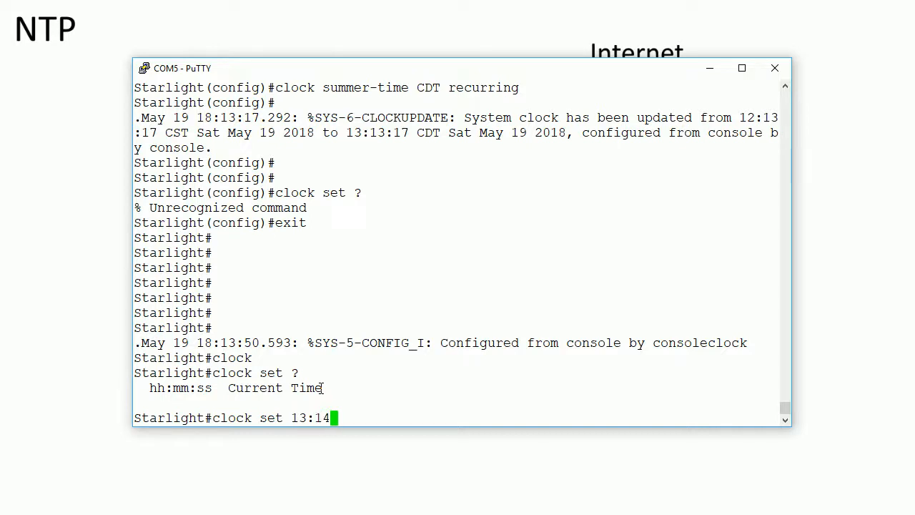
pyautogui.write(':00')
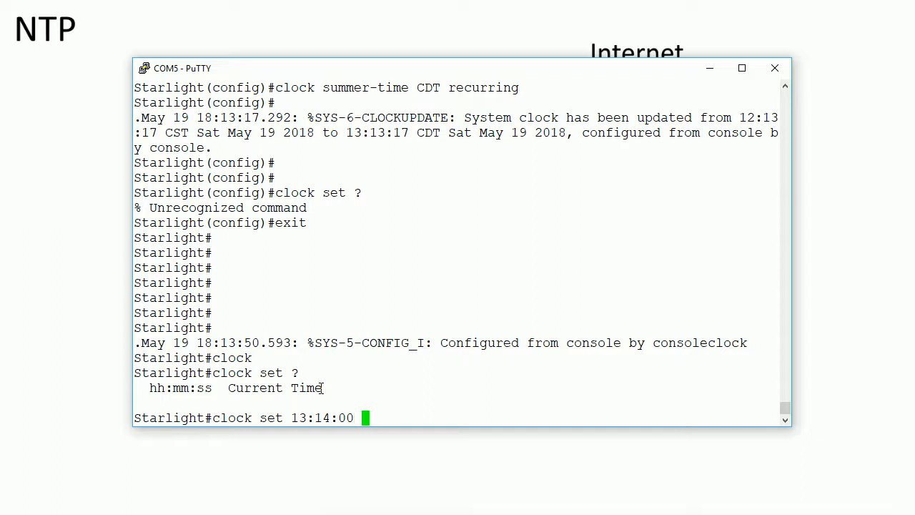
pyautogui.write('19')
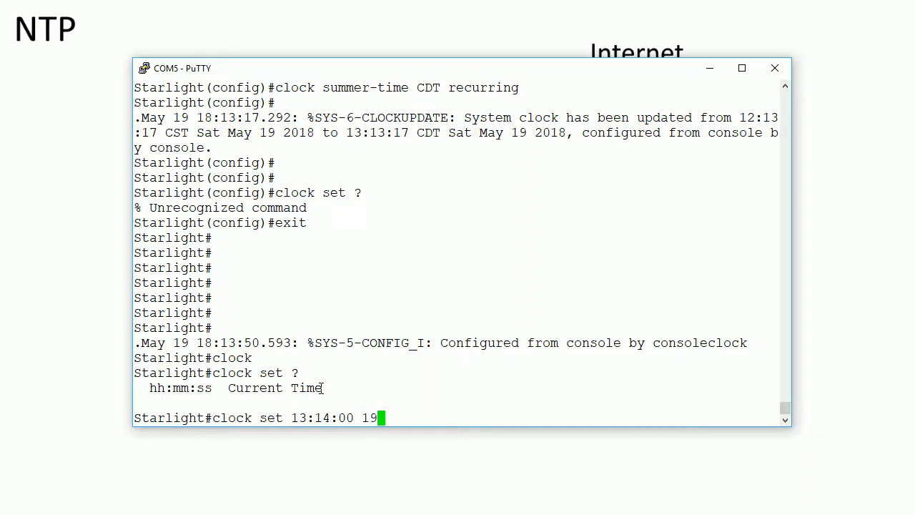
pyautogui.write('May')
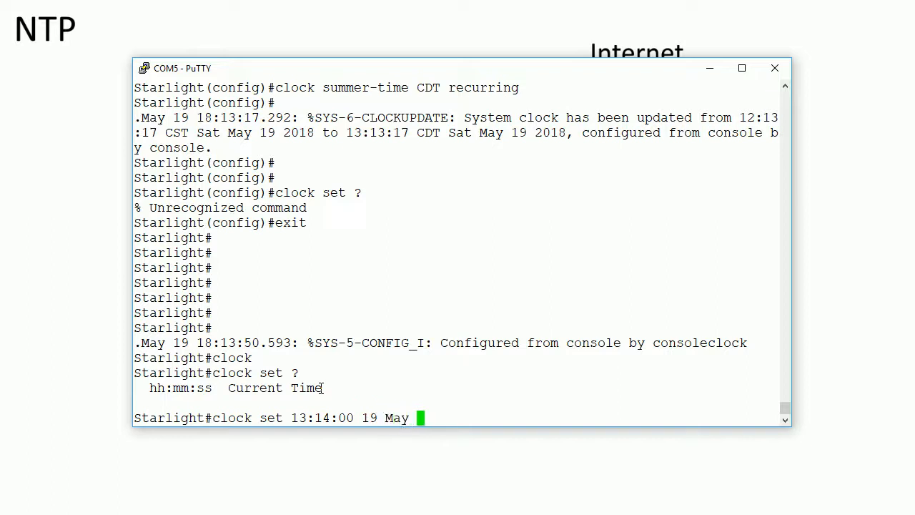
pyautogui.write('2018')
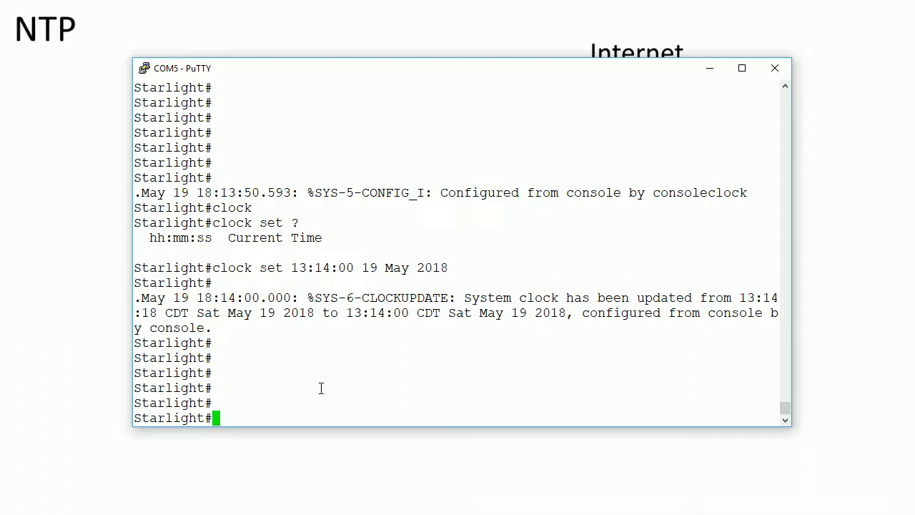
# Step: Run show ntp status, revealing the clock unsynchronized with no reference clock
pyautogui.write('show ntp status')
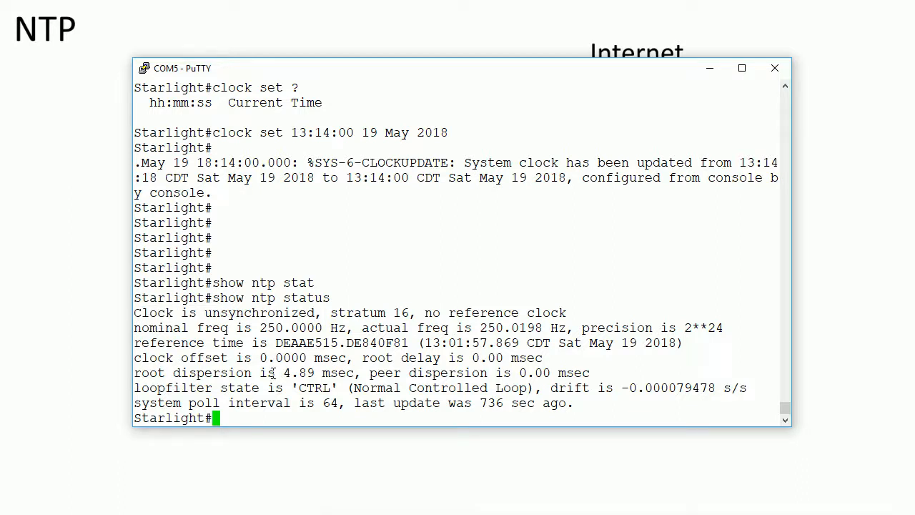
pyautogui.press('Enter')
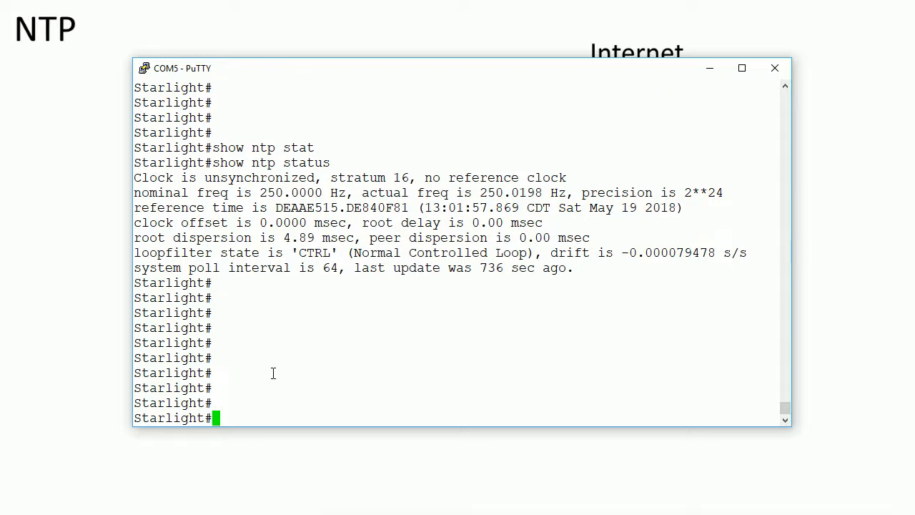
# Step: In config mode, check ntp server options and configure NTP server 129.6.15.28
pyautogui.write('conf t')
pyautogui.write('ntp')
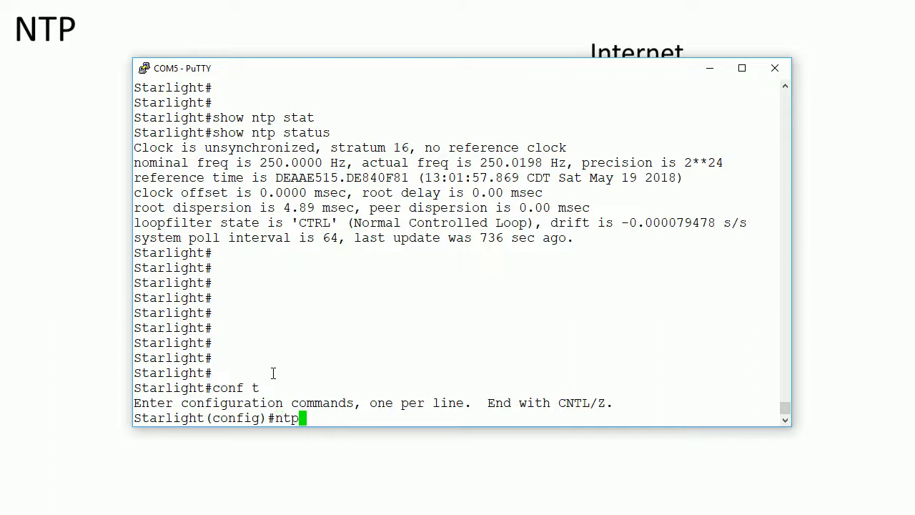
pyautogui.write('server ?')
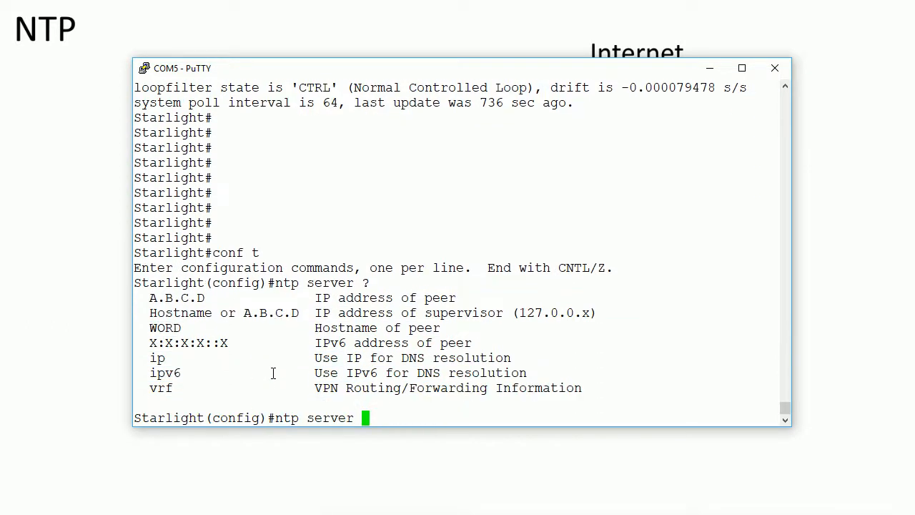
pyautogui.write('129.6')
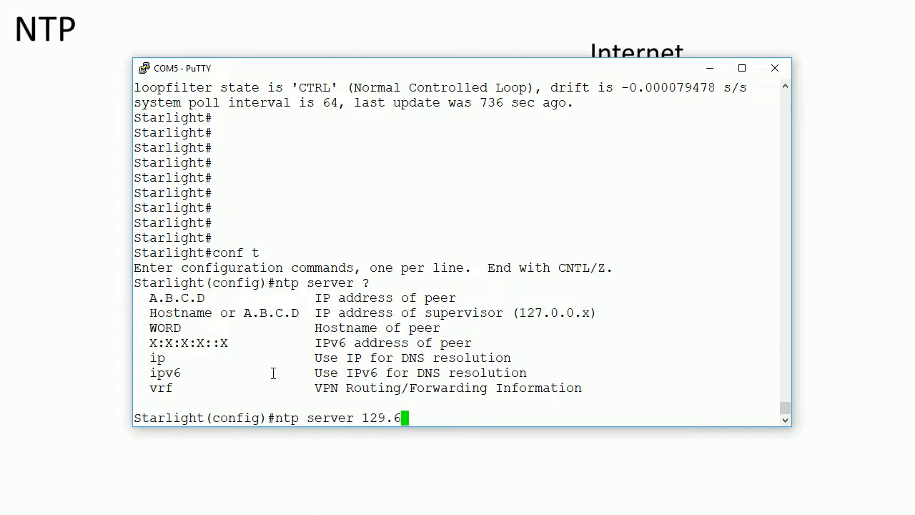
pyautogui.write('15.')
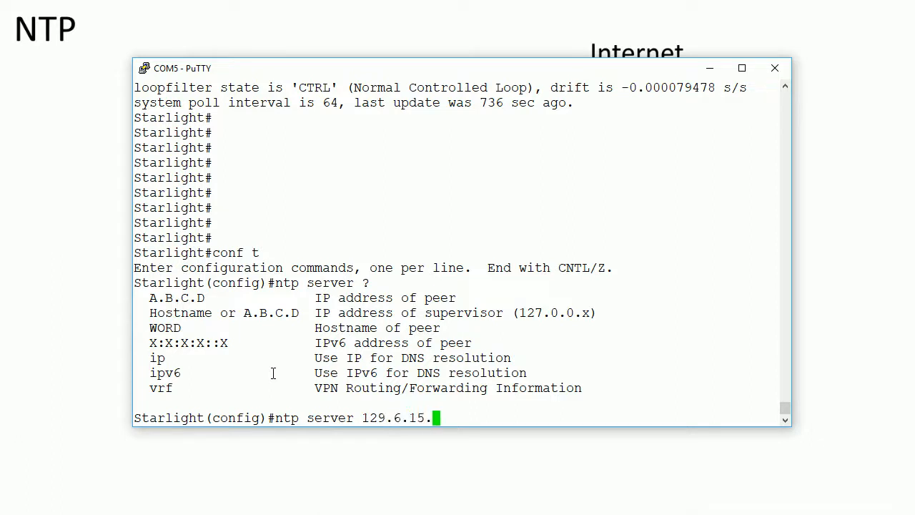
pyautogui.write('28')
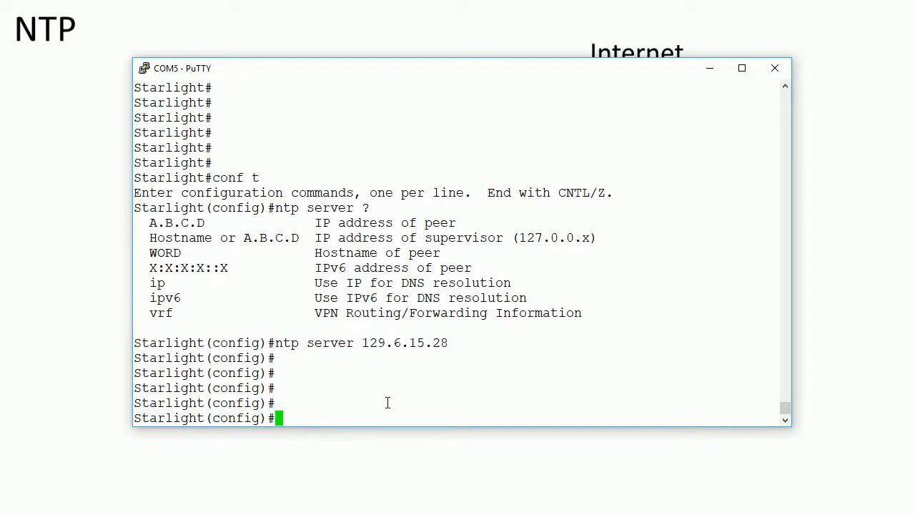
pyautogui.write('show ntp stat')
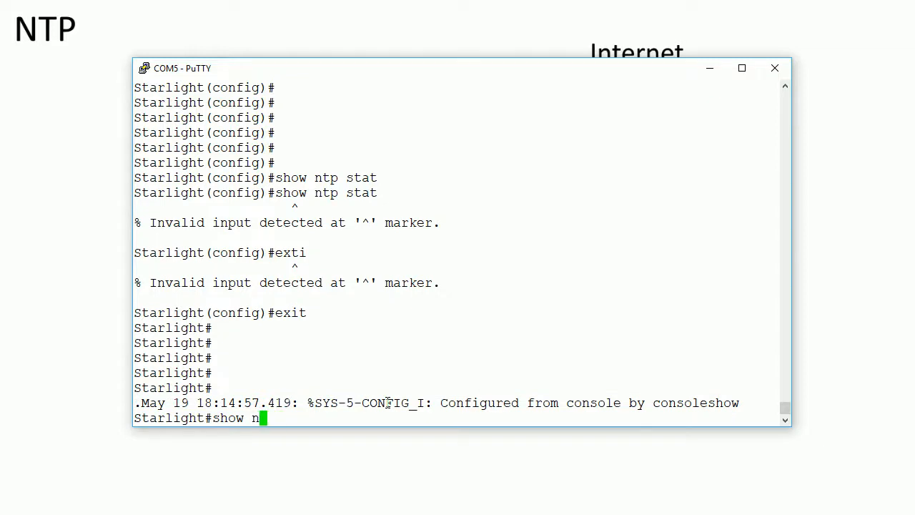
# Step: Run show ntp status and show ntp associations, listing peer 129.6.15.28 with NIST reference
pyautogui.press('BackSpace')
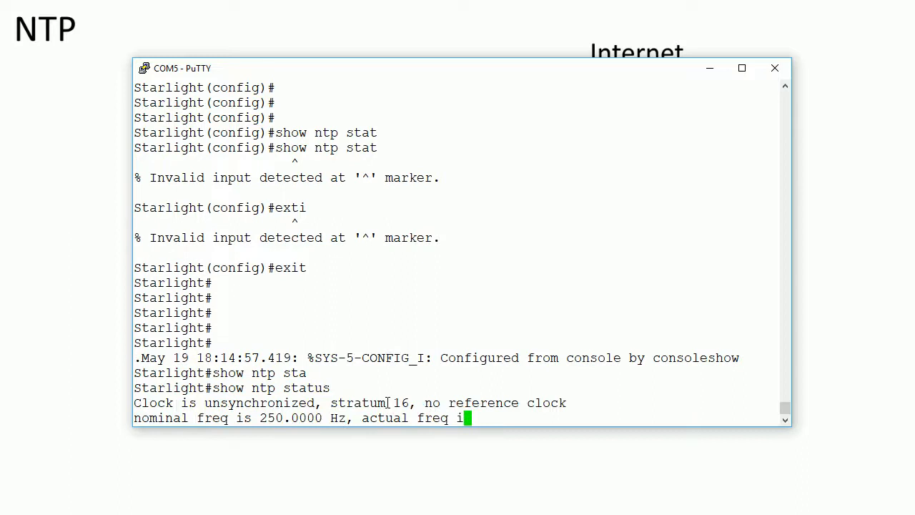
pyautogui.press('Return')
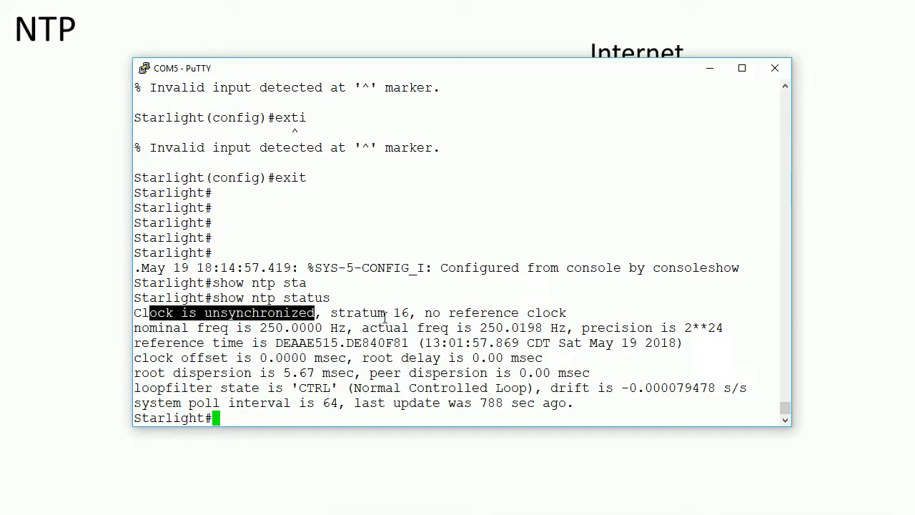
pyautogui.write('show ntp as')
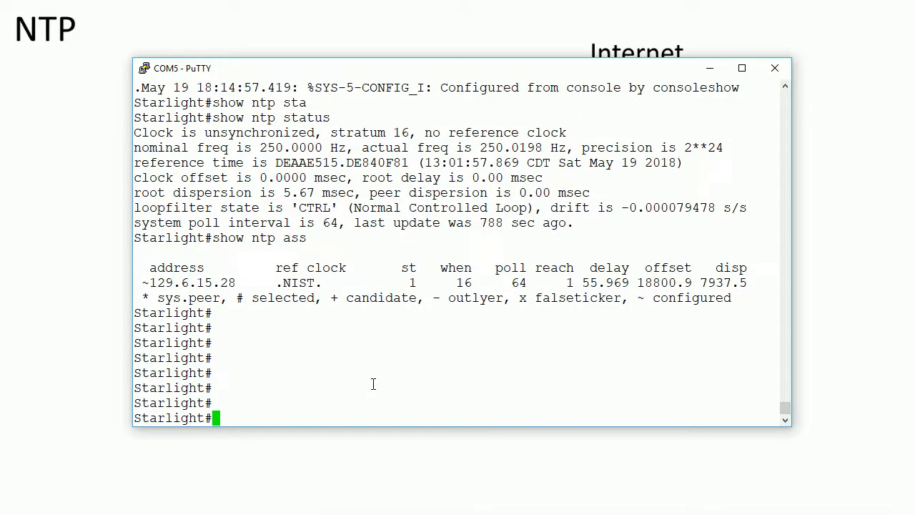
# Step: Run show clock, then show ntp status, which still reports unsynchronized
pyautogui.write('show clock')
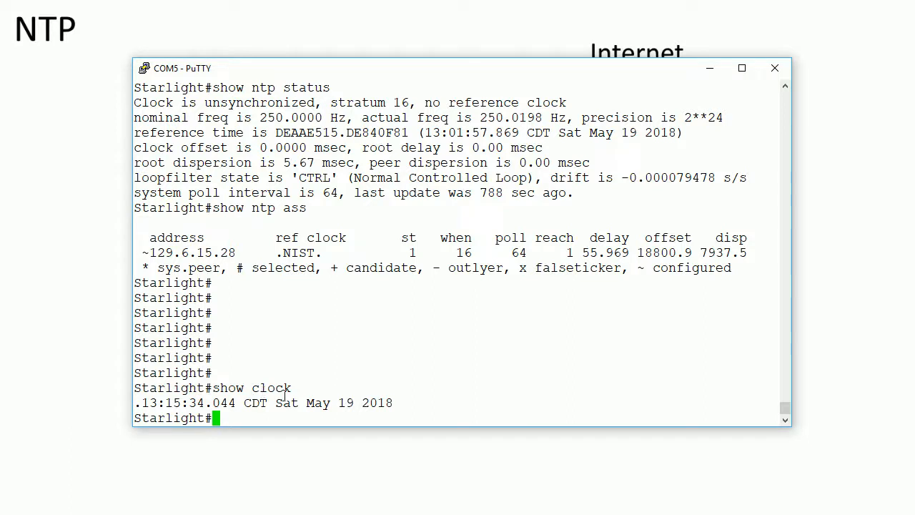
pyautogui.scroll(-3)
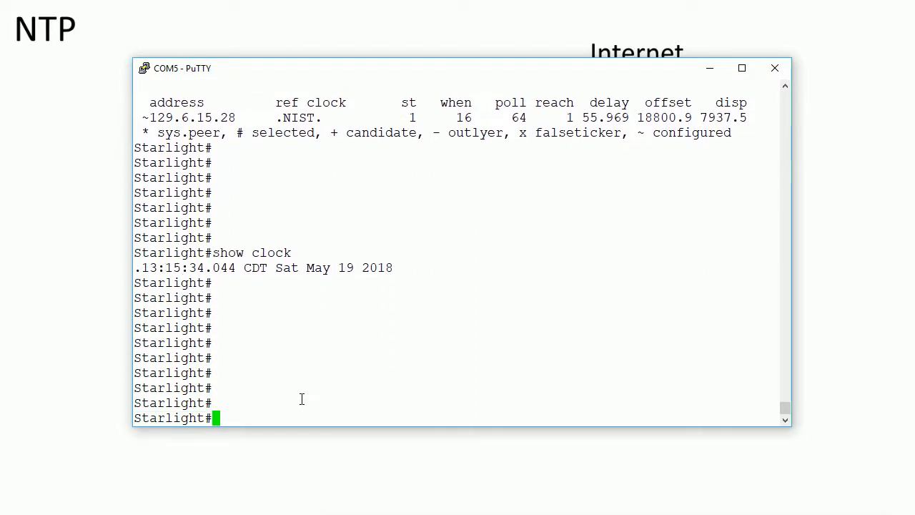
pyautogui.write('show ntp status')
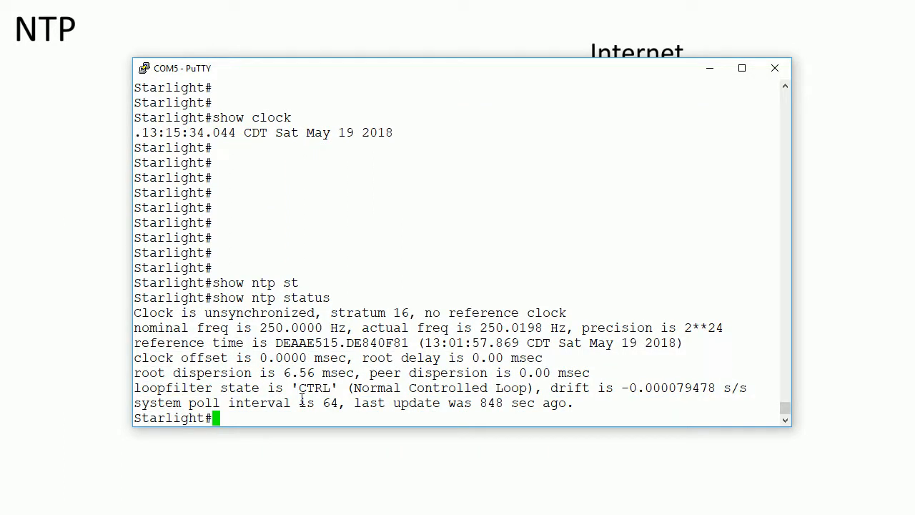
pyautogui.moveTo(709, 69)
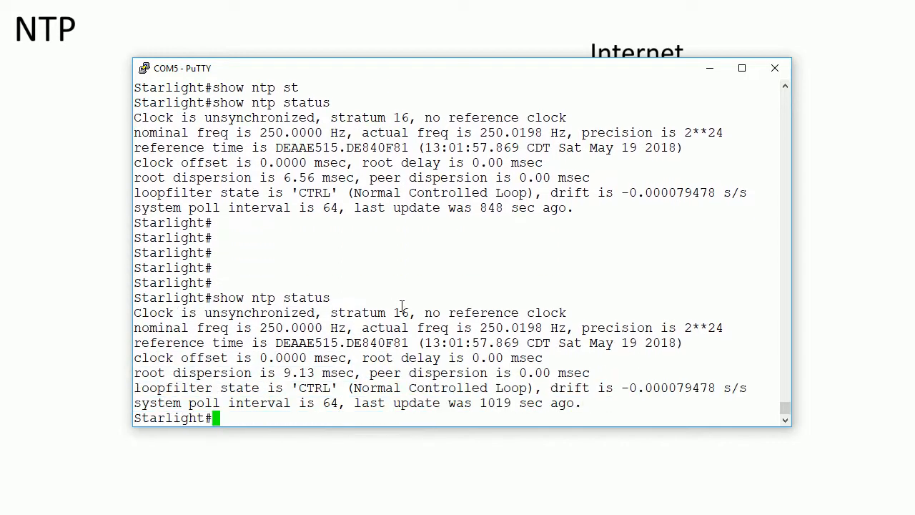
# Step: Run show ntp status again after waiting; still unsynchronized at stratum 16
pyautogui.write('show ntp status')
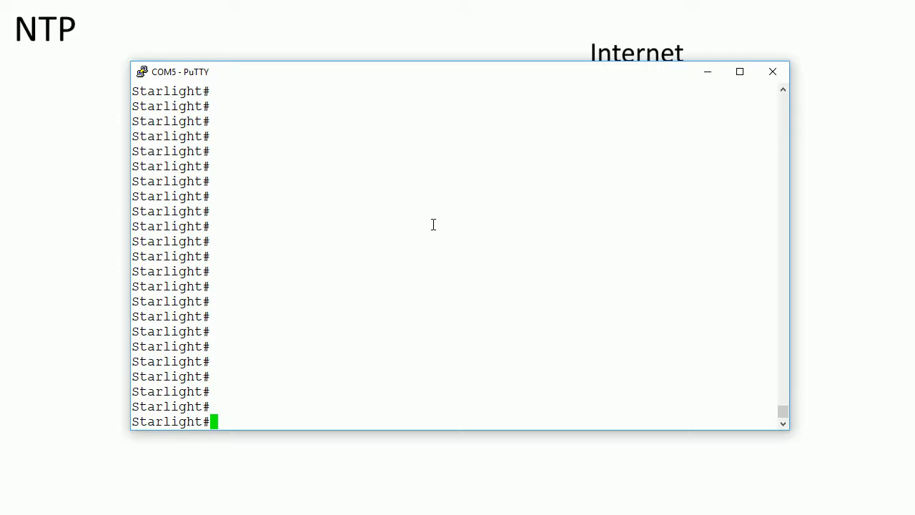
pyautogui.write('s')
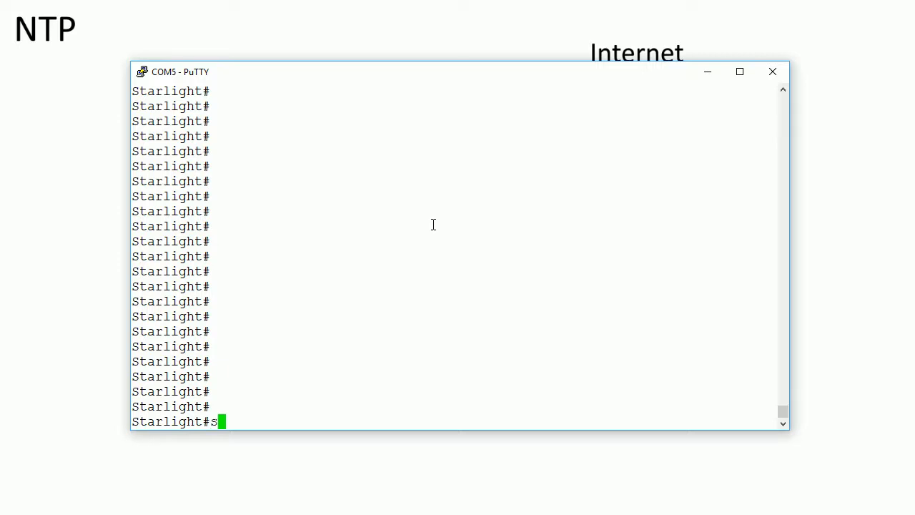
pyautogui.write('how ntp status')
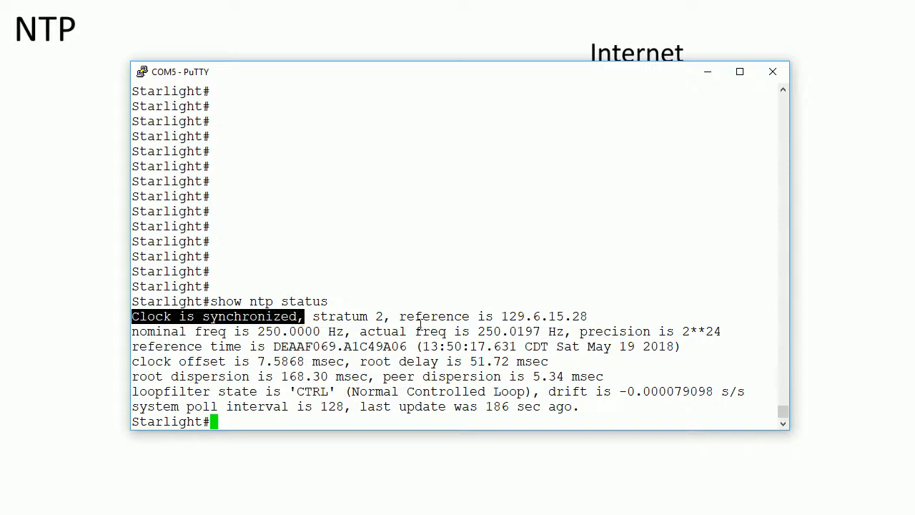
pyautogui.doubleClick(346, 316)
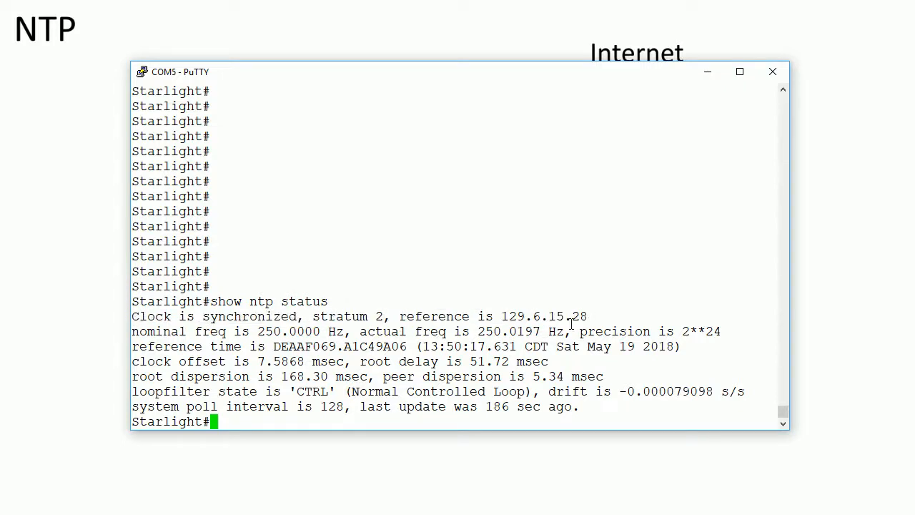
pyautogui.write('show ntp ass')
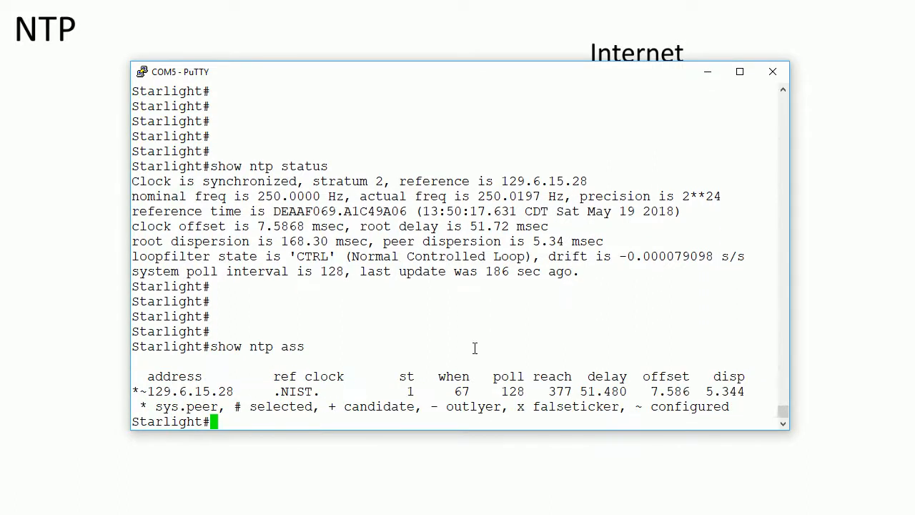
pyautogui.doubleClick(189, 392)
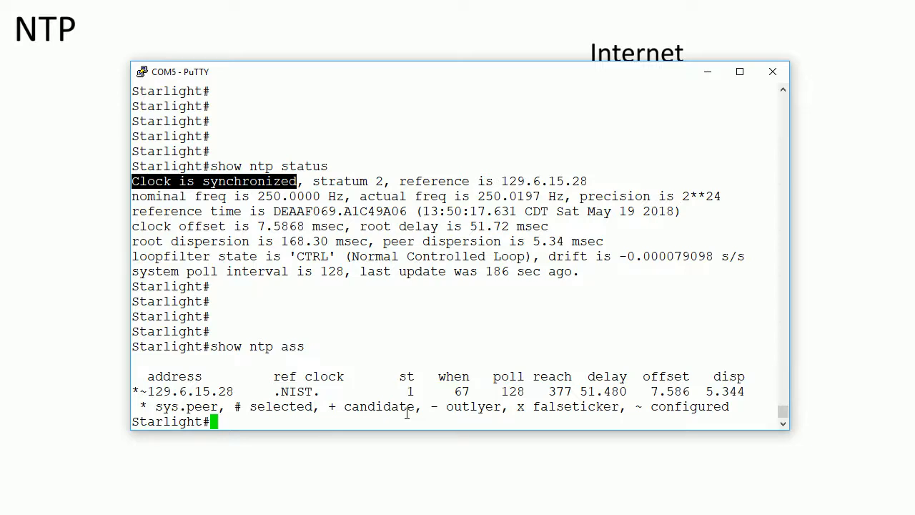
pyautogui.moveTo(336, 316)
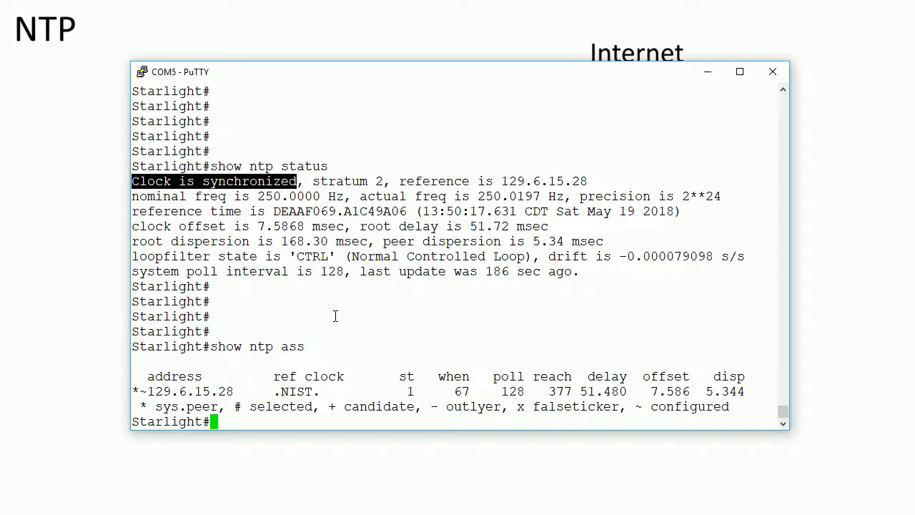